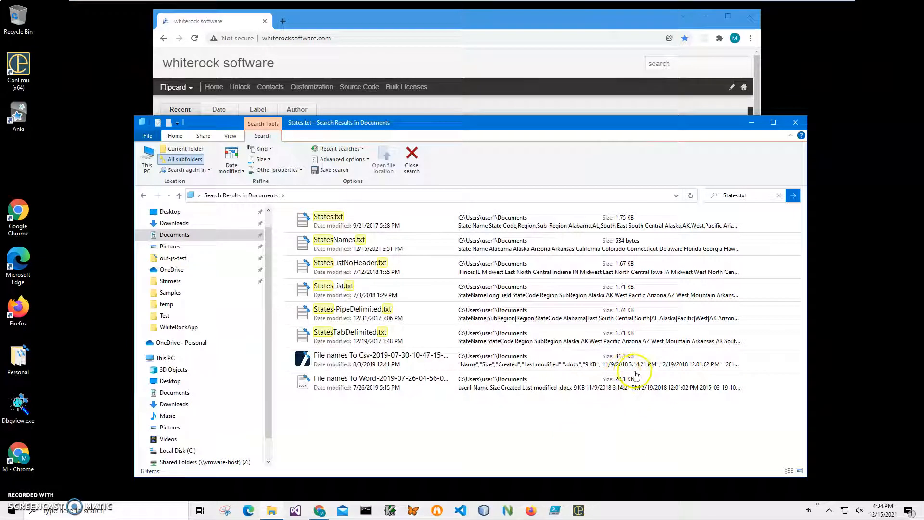
{"action": "mouse_move", "coordinate": [614, 333]}
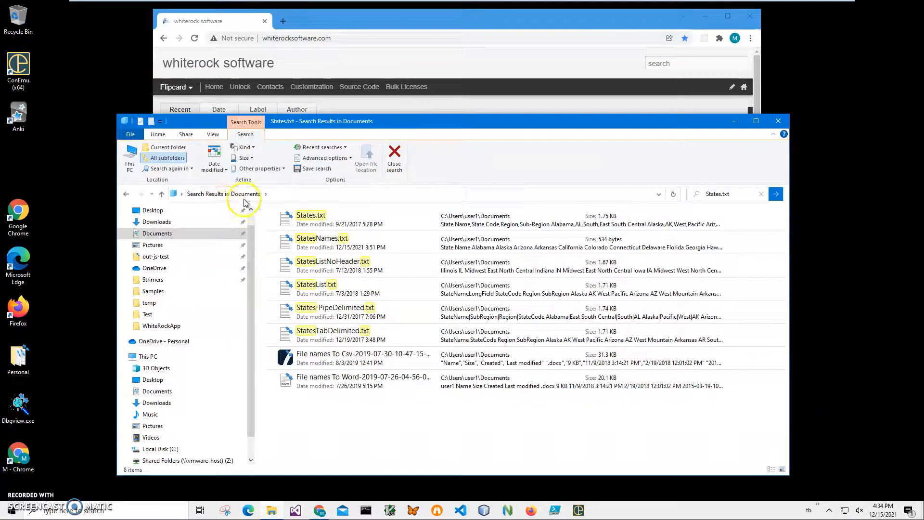
View States.txt in Notepad and highlight column names in its State Name, State Code header
{"action": "double_click", "coordinate": [311, 214]}
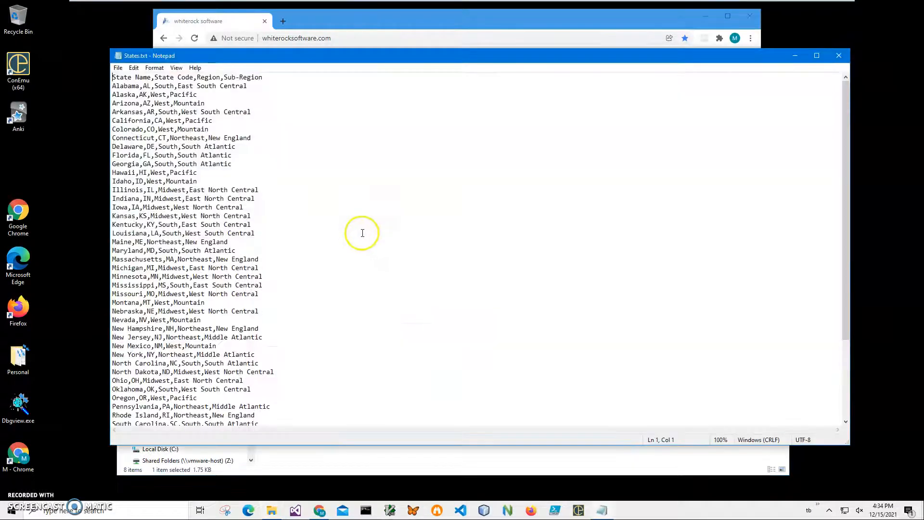
{"action": "mouse_move", "coordinate": [221, 142]}
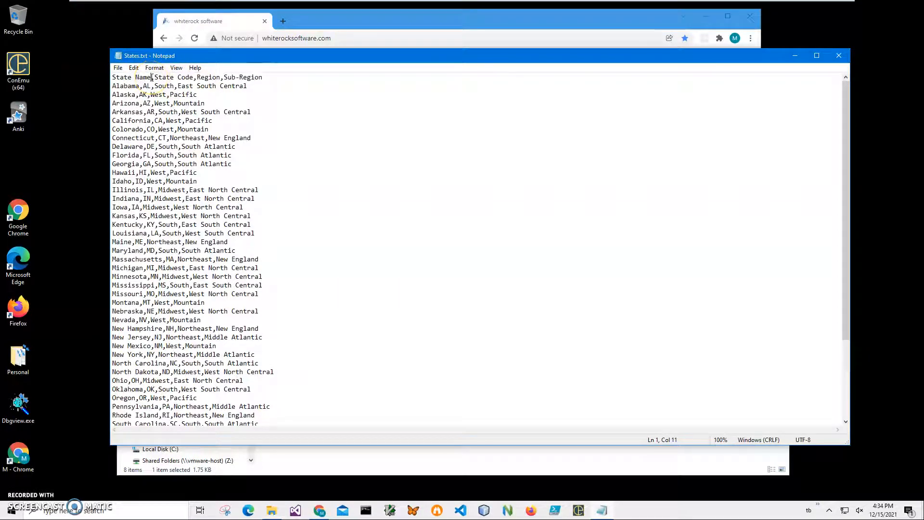
{"action": "double_click", "coordinate": [122, 77]}
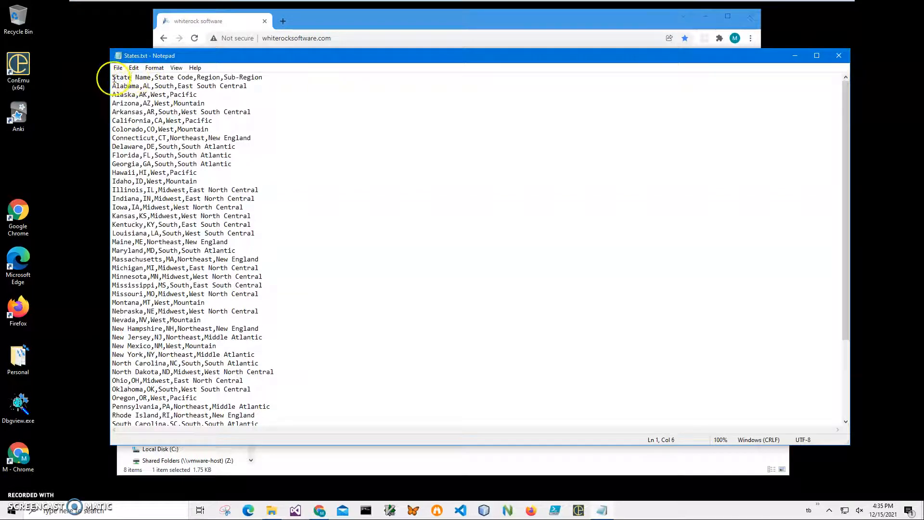
{"action": "double_click", "coordinate": [142, 77]}
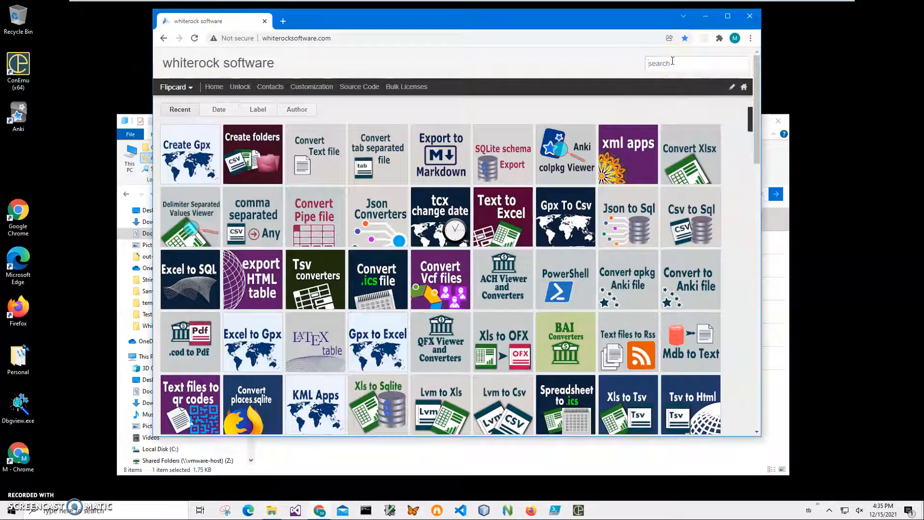
Search the site for 'text', reach the convert text file post and download the Text To Json zip containing TextToJsonSetup.msi
{"action": "type", "text": "text"}
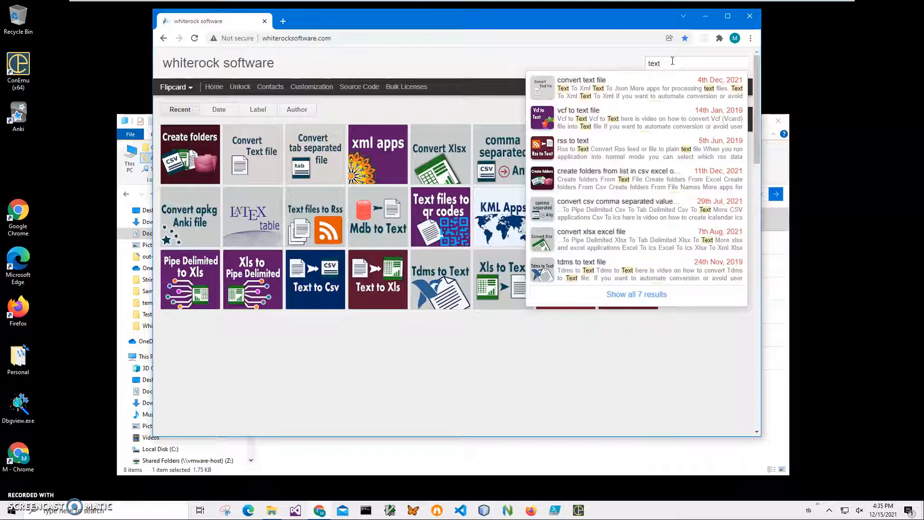
{"action": "mouse_move", "coordinate": [189, 154]}
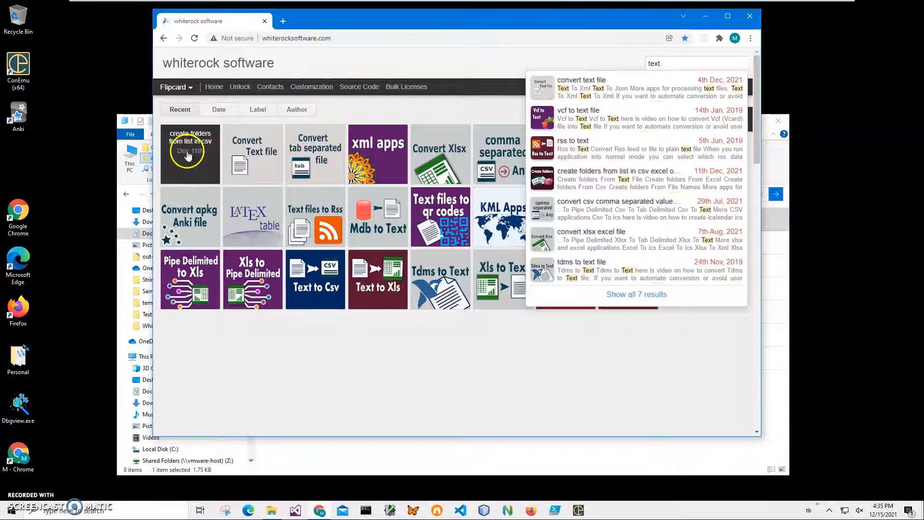
{"action": "left_click", "coordinate": [581, 80]}
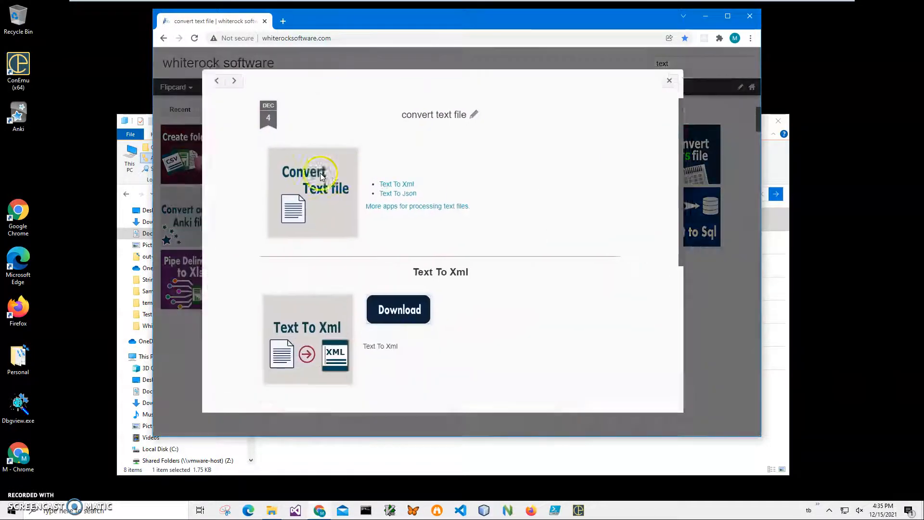
{"action": "scroll", "scroll_direction": "down", "scroll_amount": 3}
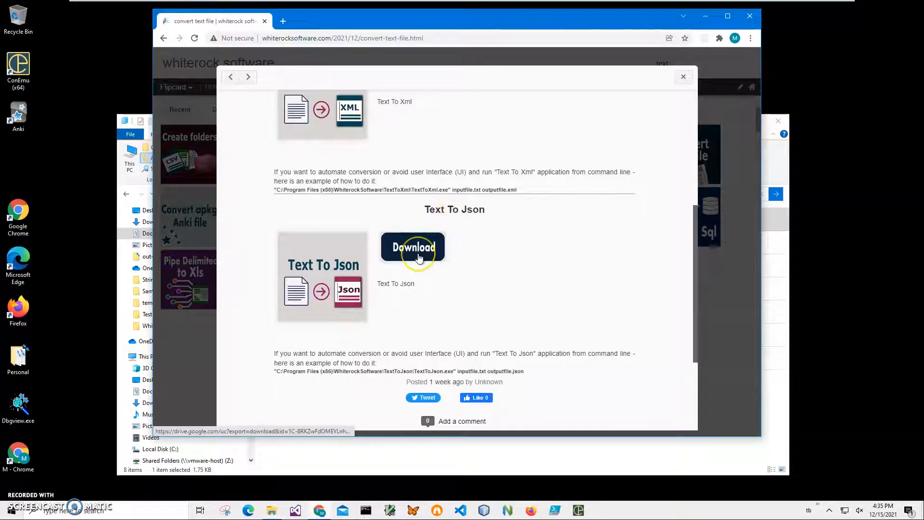
{"action": "left_click", "coordinate": [413, 247]}
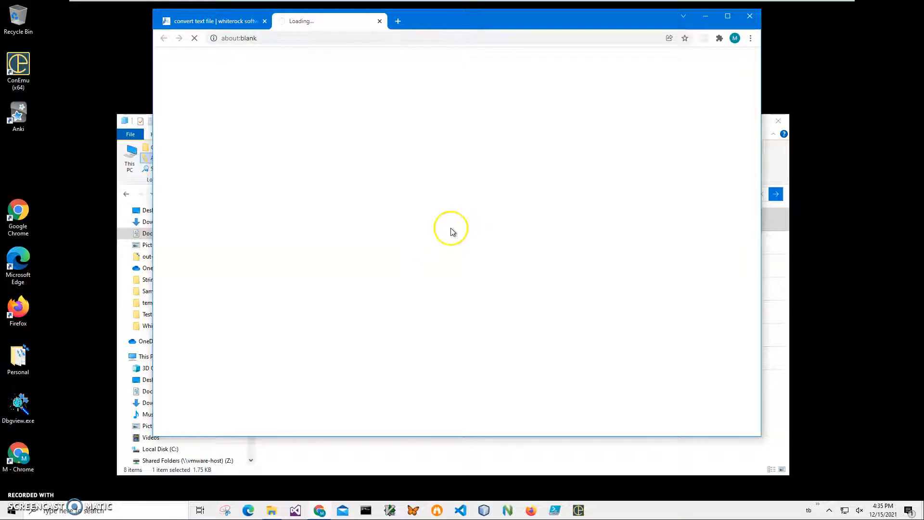
{"action": "left_click", "coordinate": [413, 247]}
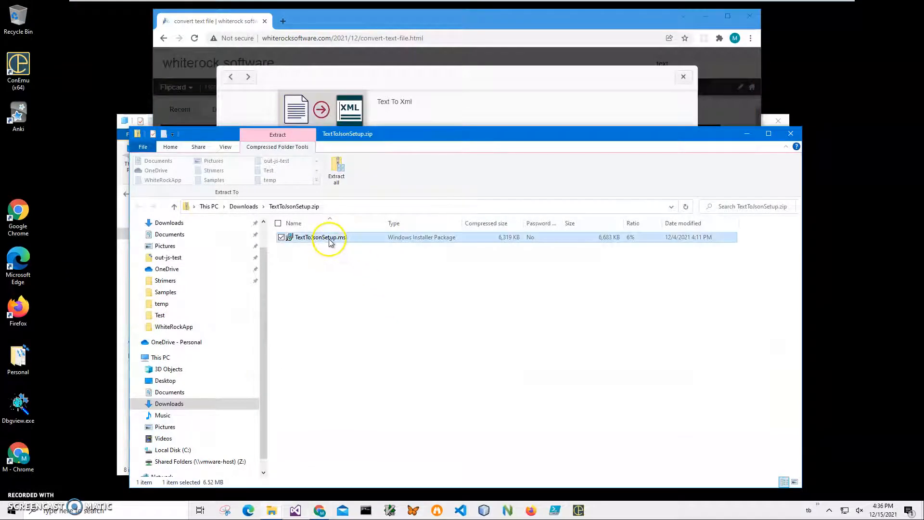
Run TextToJsonSetup.msi past the SmartScreen warning and complete the setup wizard
{"action": "double_click", "coordinate": [320, 236]}
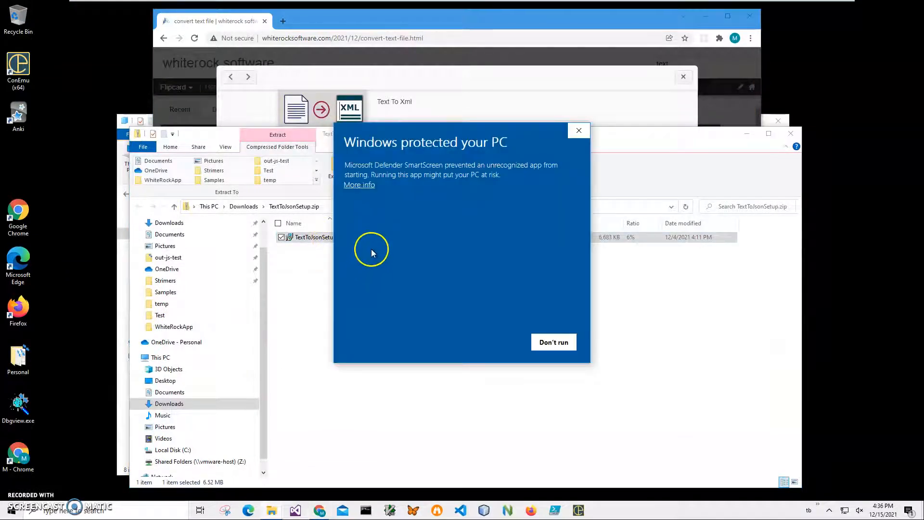
{"action": "left_click", "coordinate": [358, 184]}
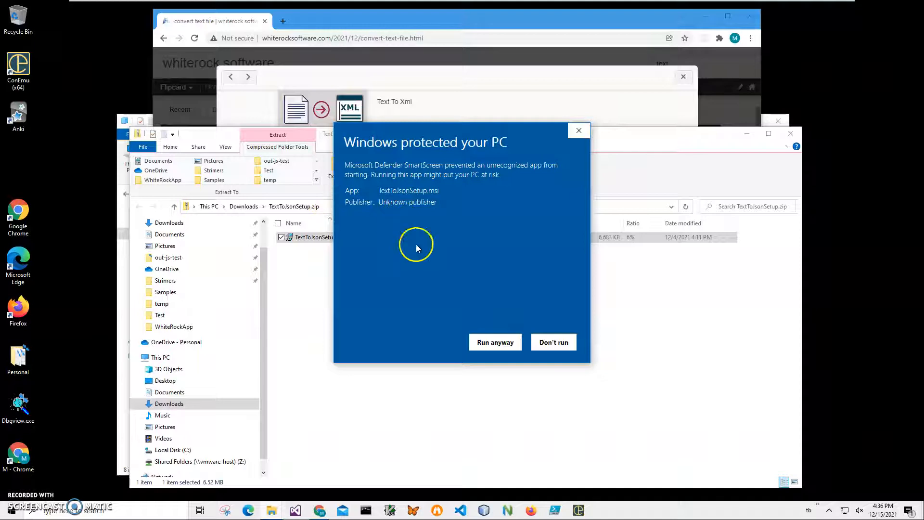
{"action": "left_click", "coordinate": [495, 342]}
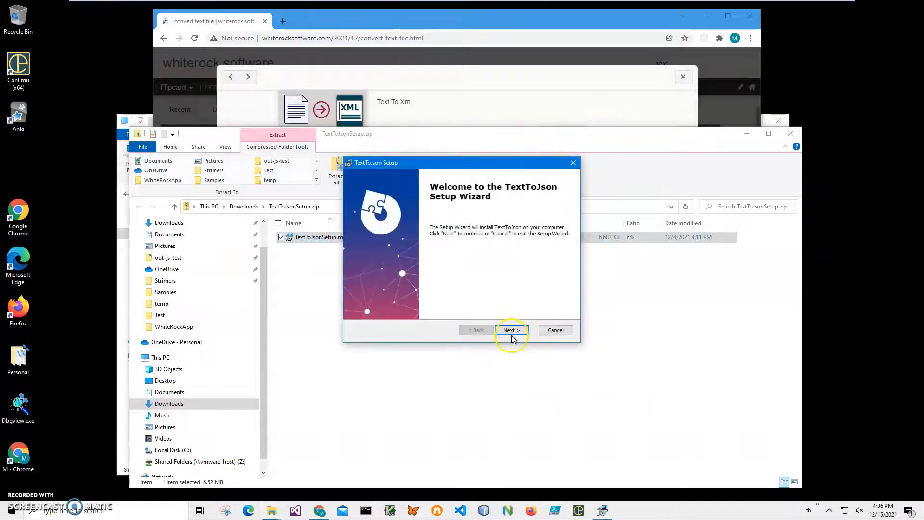
{"action": "left_click", "coordinate": [510, 330]}
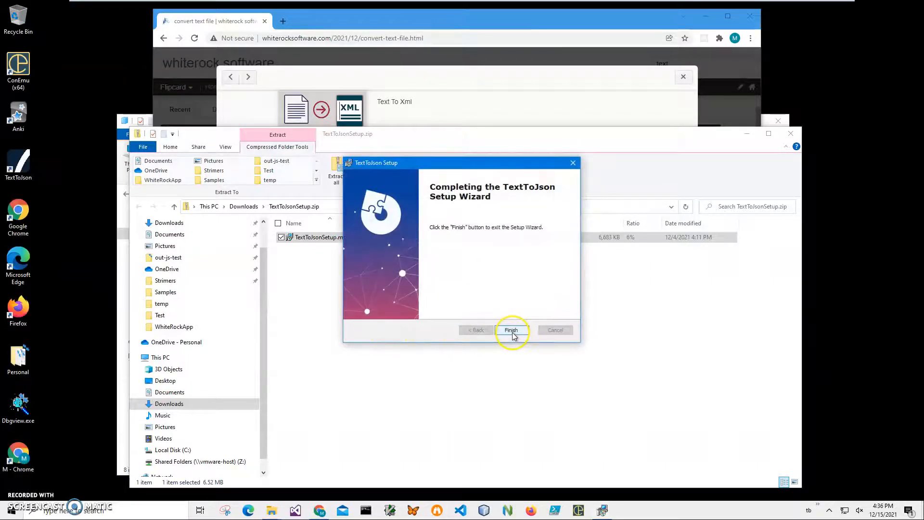
{"action": "left_click", "coordinate": [510, 330]}
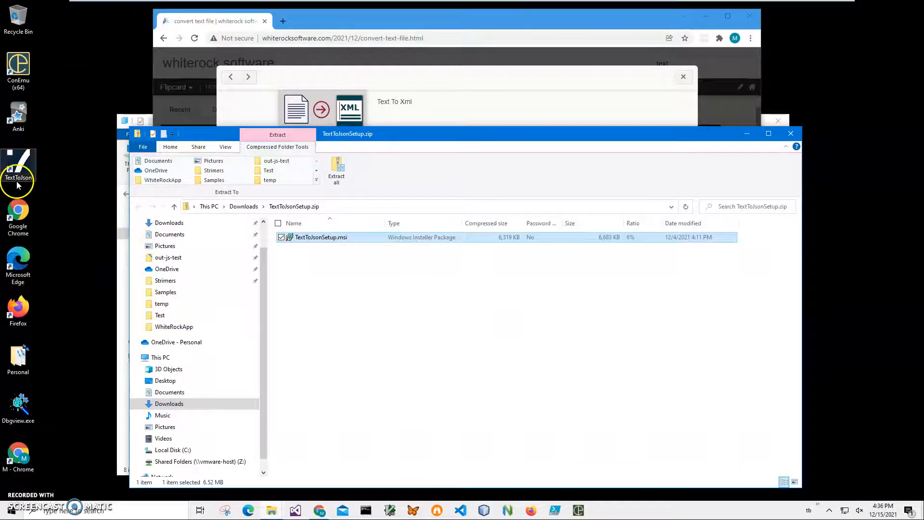
{"action": "mouse_move", "coordinate": [37, 183]}
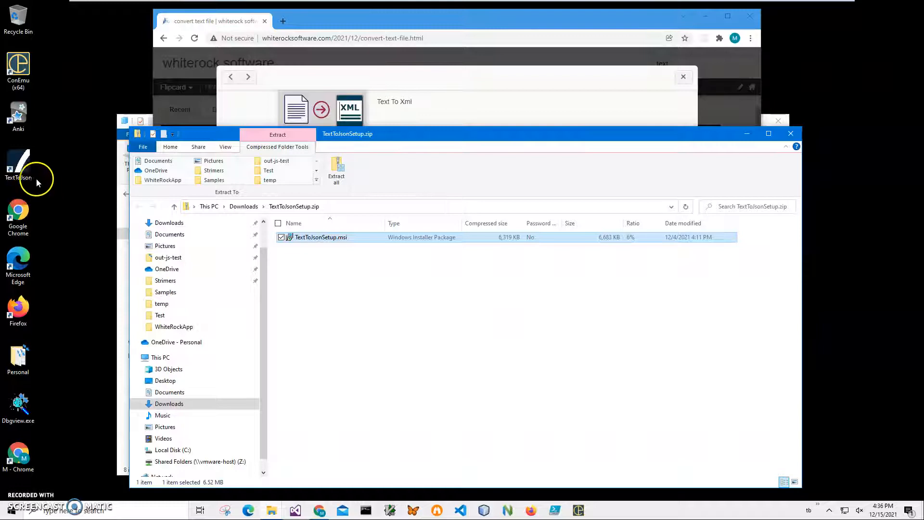
{"action": "mouse_move", "coordinate": [792, 134]}
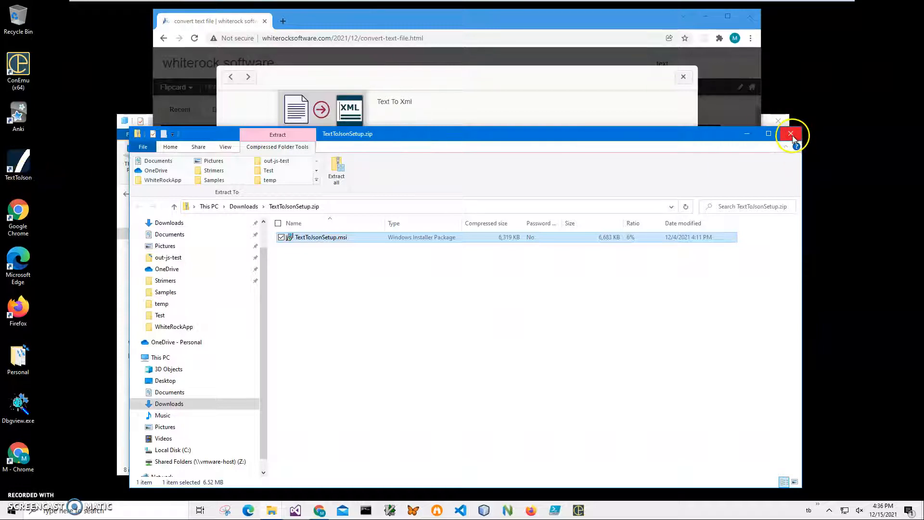
Launch TextToJson from its desktop shortcut and enter States.txt as the input file name
{"action": "left_click", "coordinate": [792, 134]}
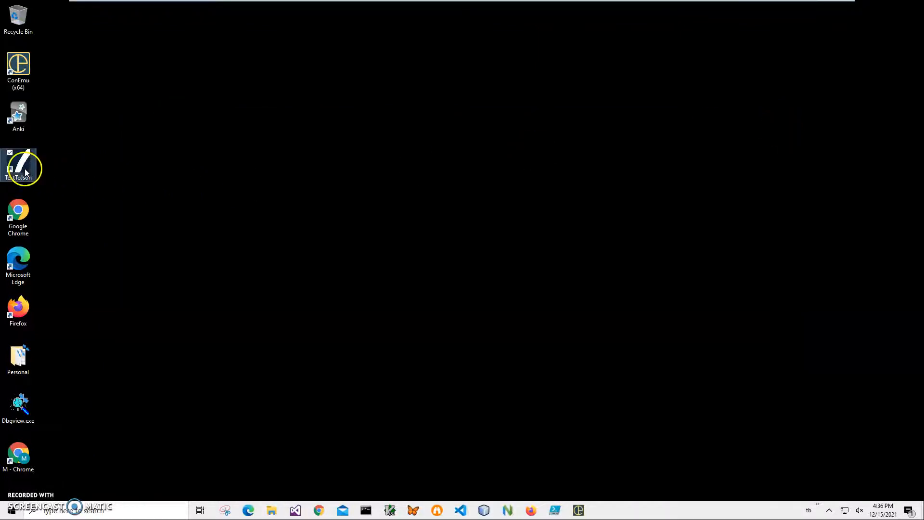
{"action": "double_click", "coordinate": [17, 167]}
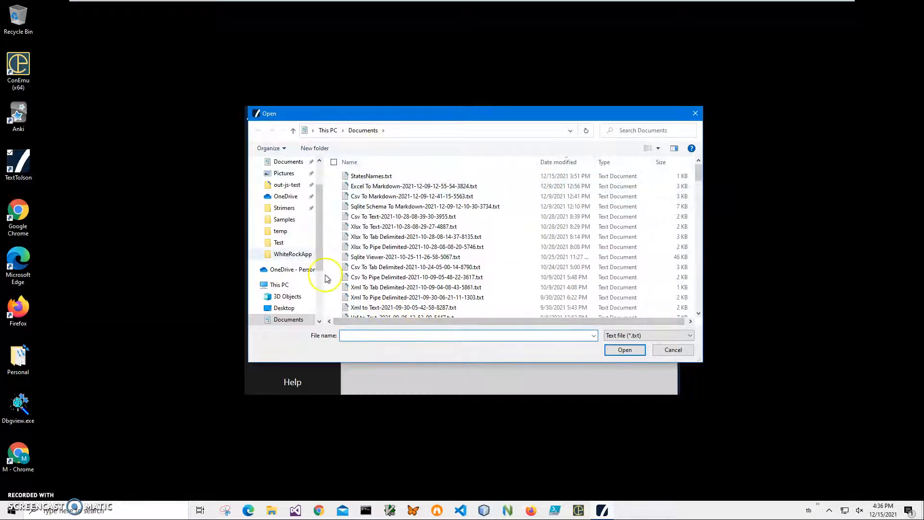
{"action": "left_click", "coordinate": [466, 335]}
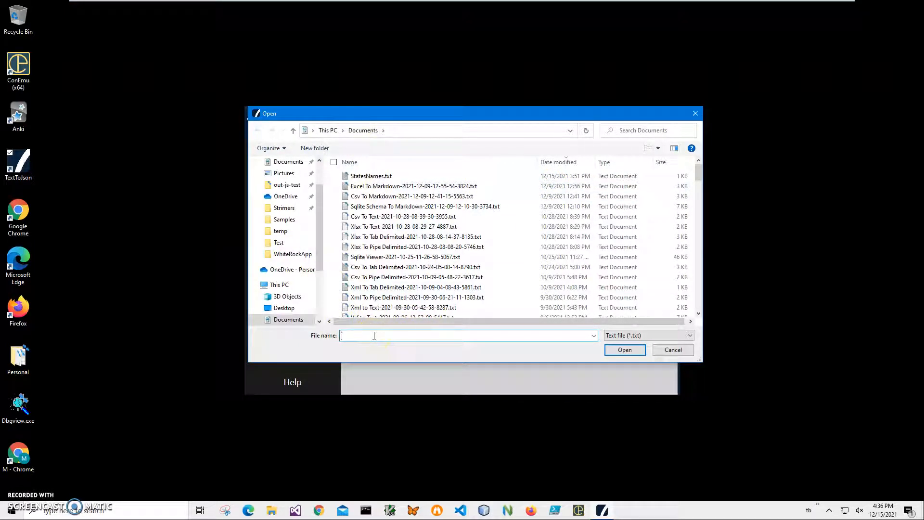
{"action": "type", "text": "Statest"}
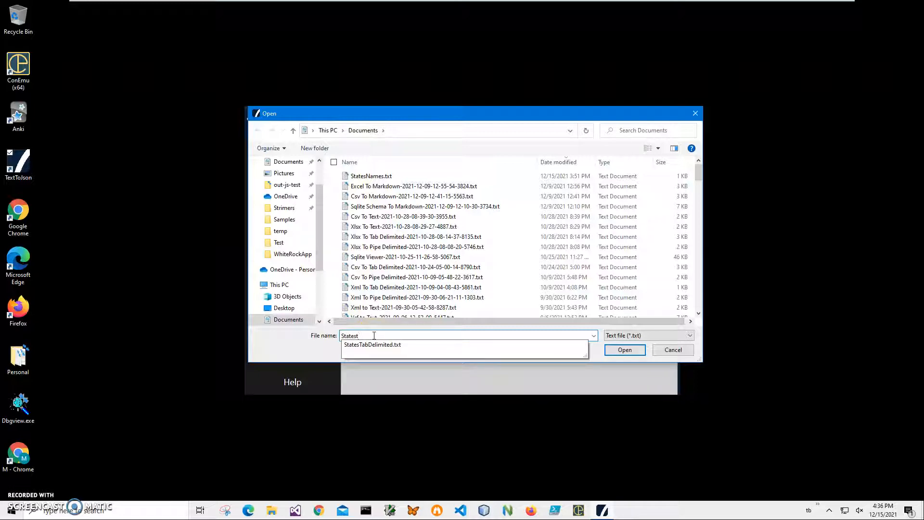
{"action": "key", "text": "Backspace"}
{"action": "type", "text": ".txt"}
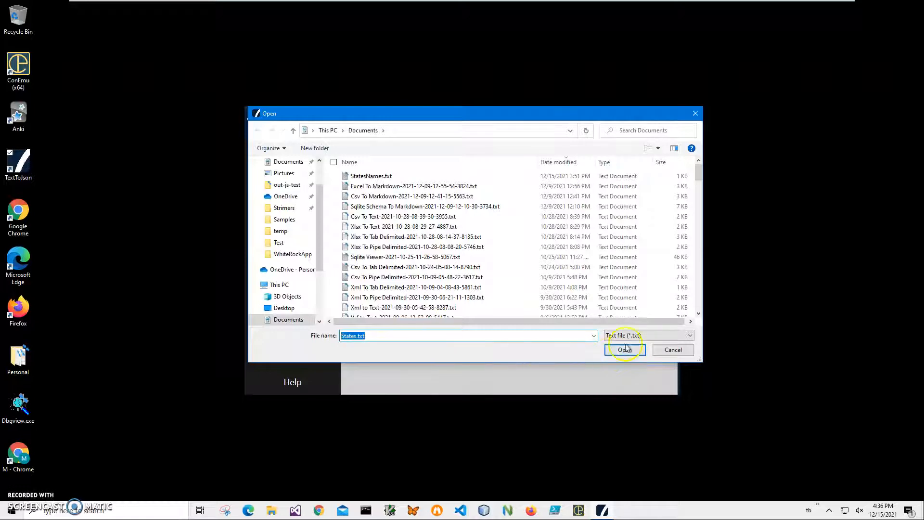
Load States.txt, skip the options and preview the JSON output of state names, codes, regions and sub-regions
{"action": "left_click", "coordinate": [625, 350]}
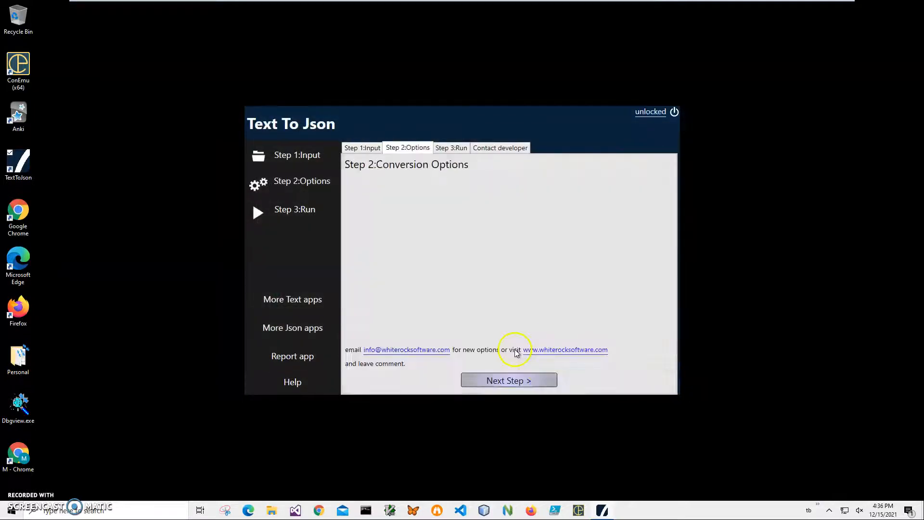
{"action": "mouse_move", "coordinate": [450, 245]}
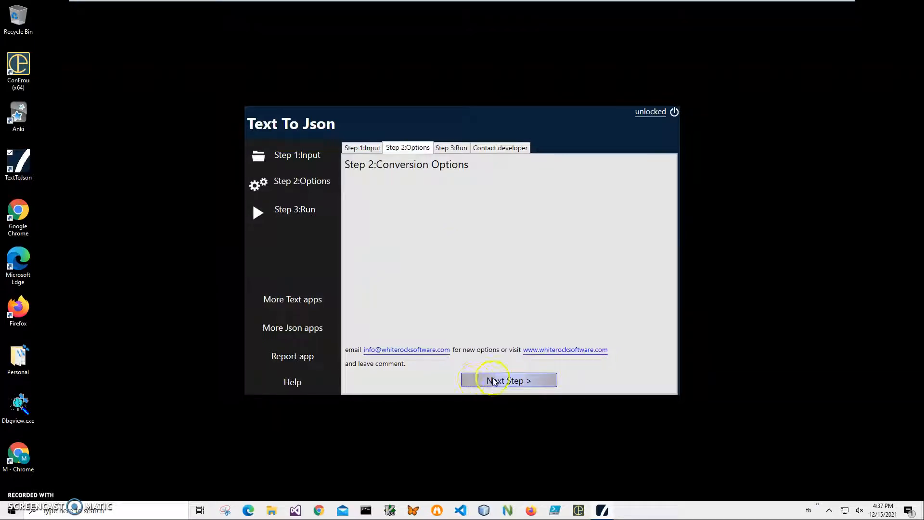
{"action": "left_click", "coordinate": [508, 380]}
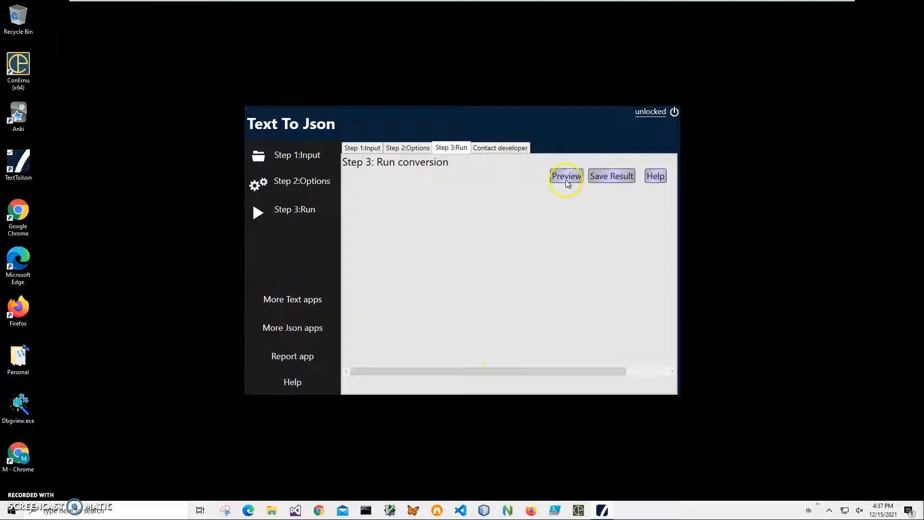
{"action": "left_click", "coordinate": [566, 175]}
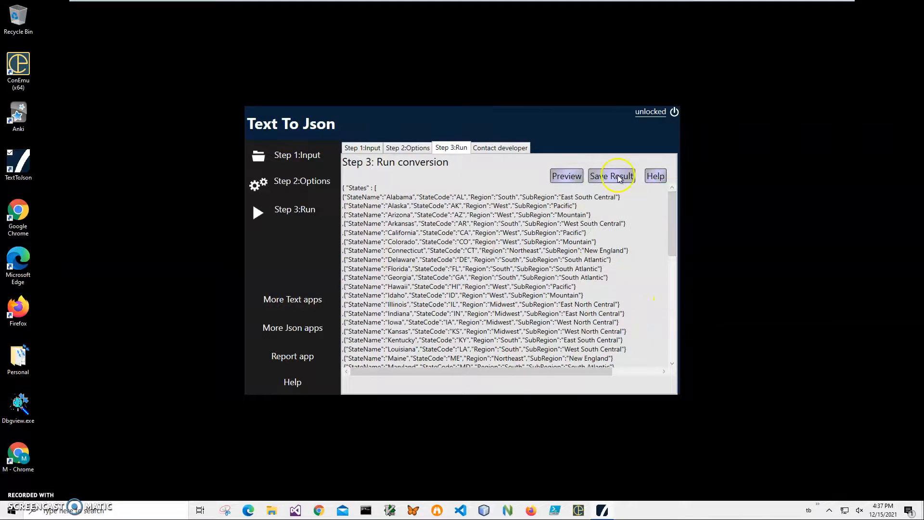
Save the result under the suggested timestamped .json name in Documents
{"action": "left_click", "coordinate": [611, 175]}
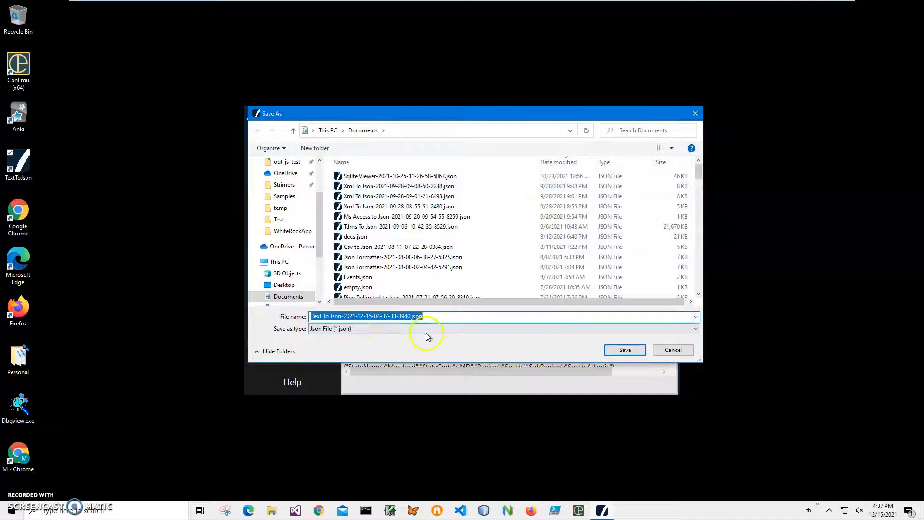
{"action": "left_click", "coordinate": [412, 185]}
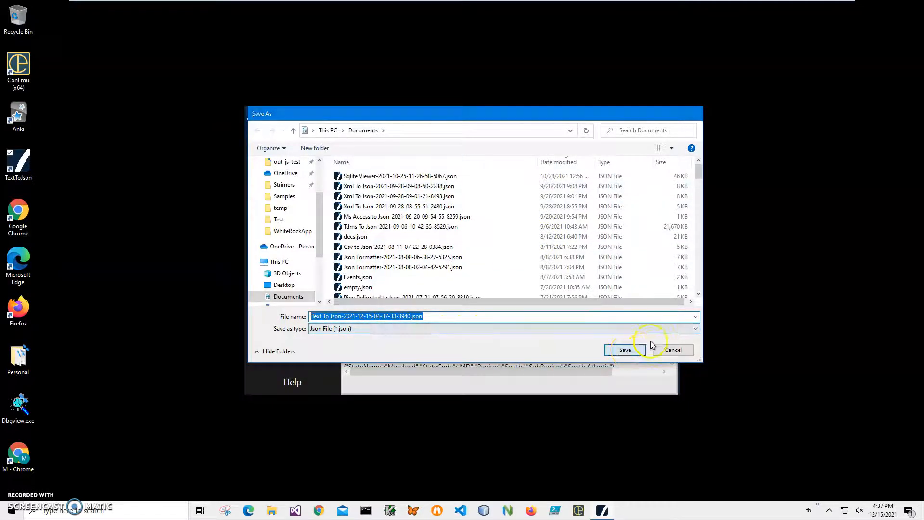
{"action": "left_click", "coordinate": [625, 349]}
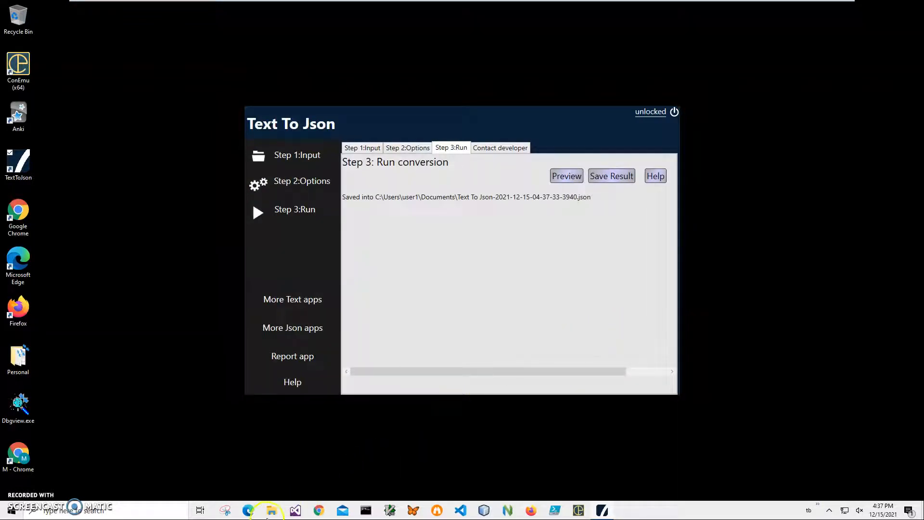
Locate the saved JSON in File Explorer and scroll through its state records in Firefox
{"action": "left_click", "coordinate": [272, 511]}
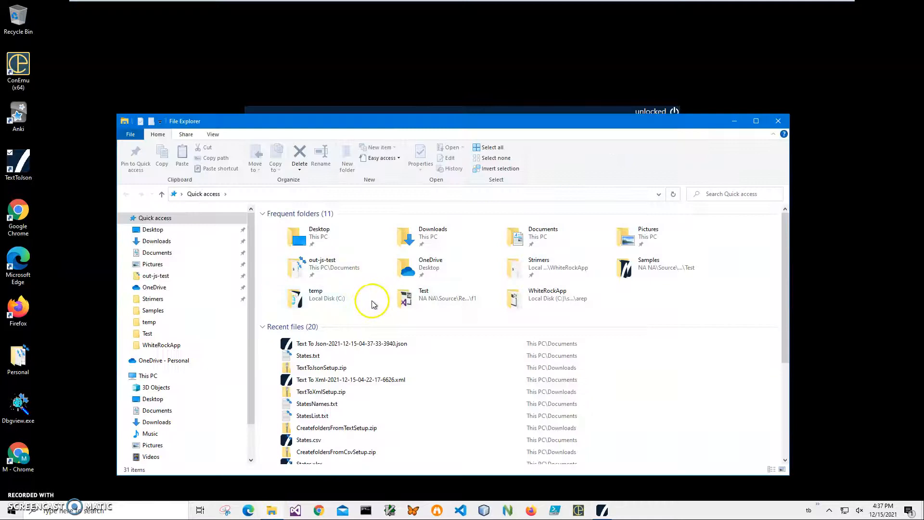
{"action": "right_click", "coordinate": [353, 343]}
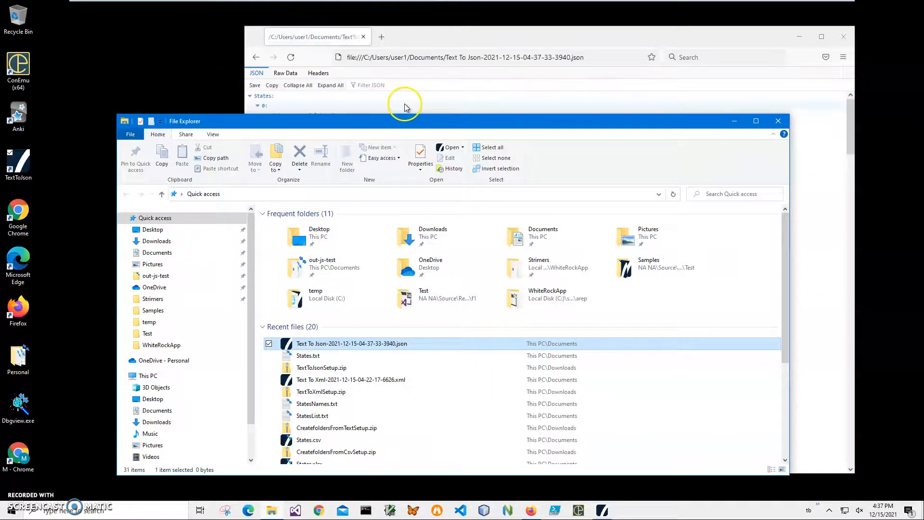
{"action": "left_click", "coordinate": [406, 105]}
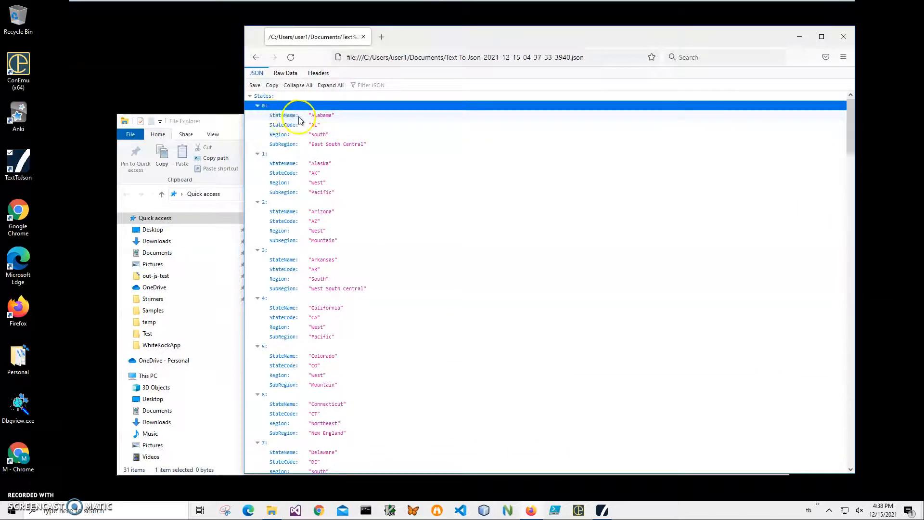
{"action": "mouse_move", "coordinate": [329, 197]}
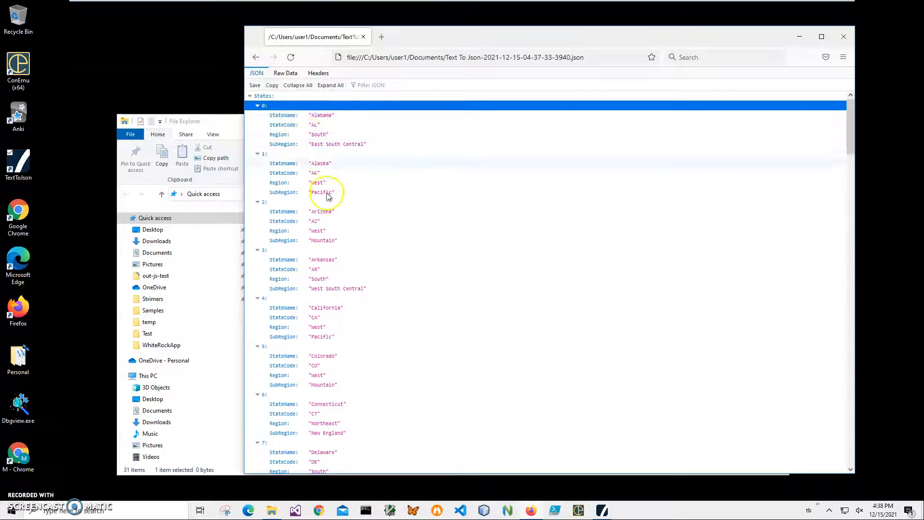
{"action": "scroll", "scroll_direction": "down", "scroll_amount": 3}
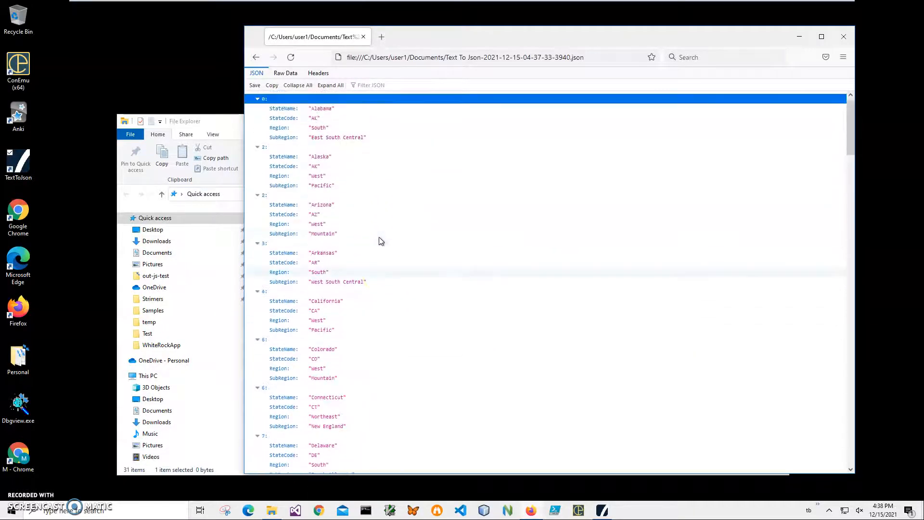
{"action": "scroll", "scroll_direction": "down", "scroll_amount": 3}
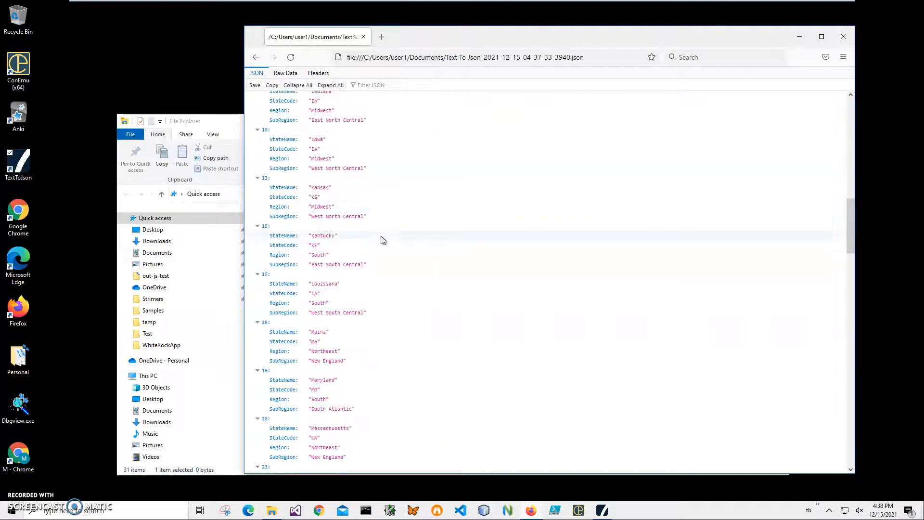
{"action": "scroll", "scroll_direction": "down", "scroll_amount": 3}
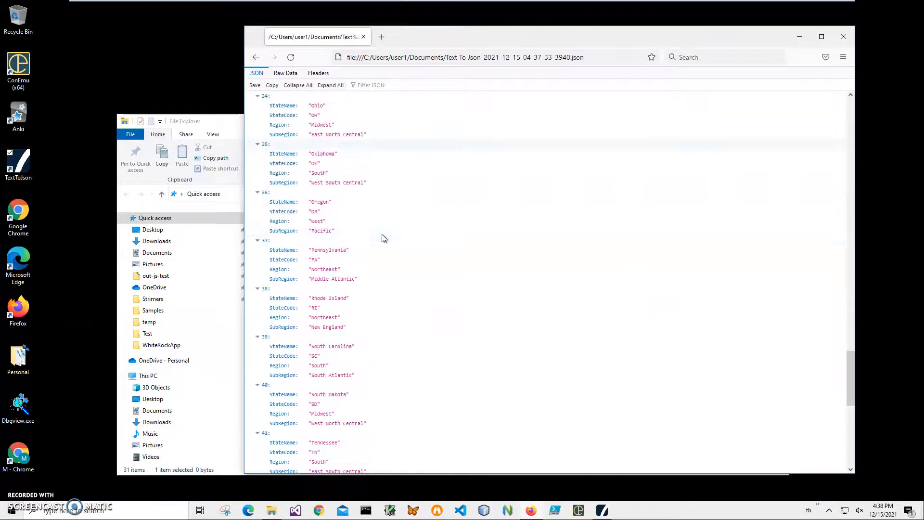
{"action": "scroll", "scroll_direction": "down", "scroll_amount": 3}
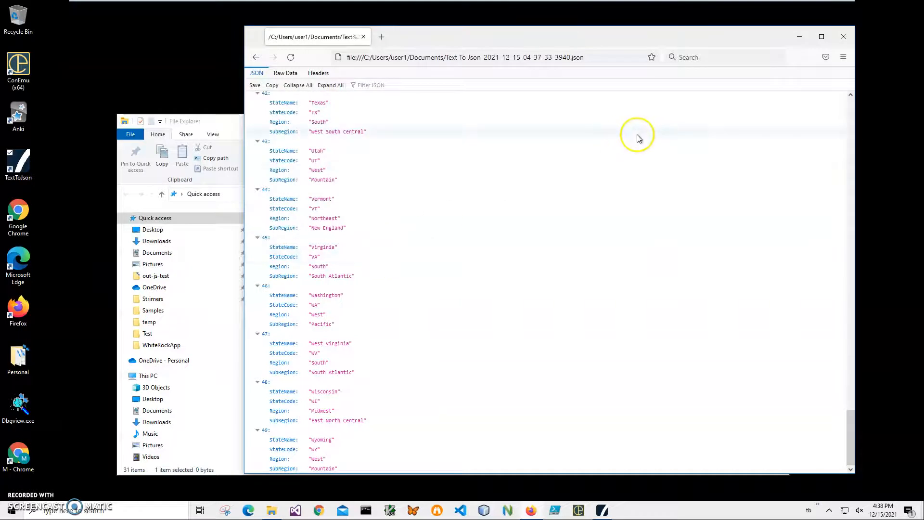
{"action": "mouse_move", "coordinate": [842, 37]}
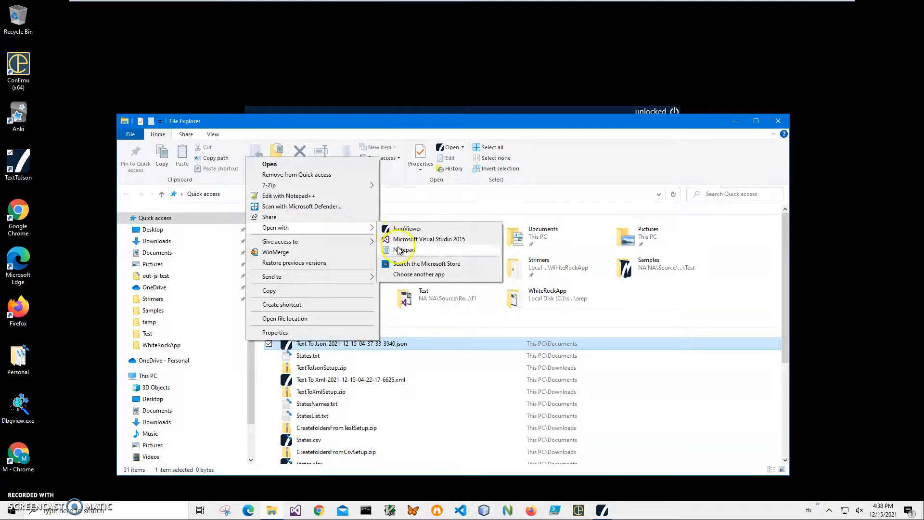
Check the raw JSON text in Notepad, then close it
{"action": "left_click", "coordinate": [406, 250]}
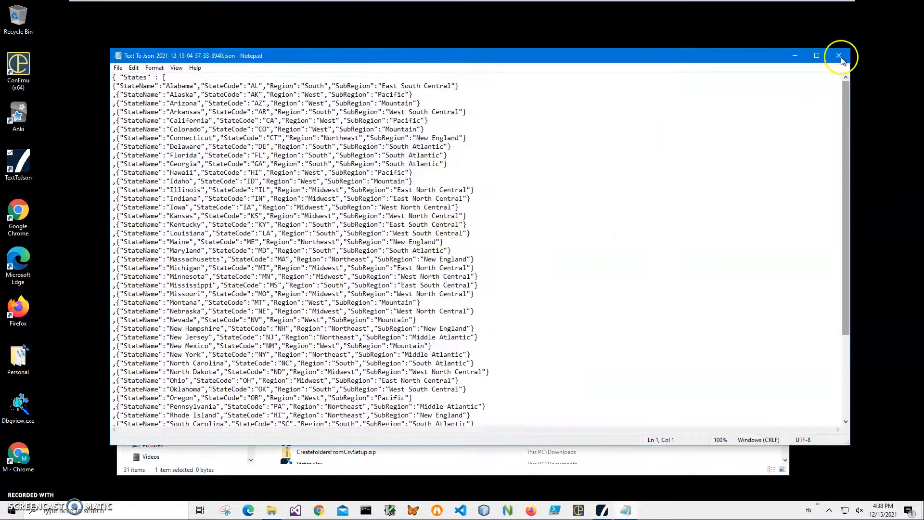
{"action": "left_click", "coordinate": [838, 56]}
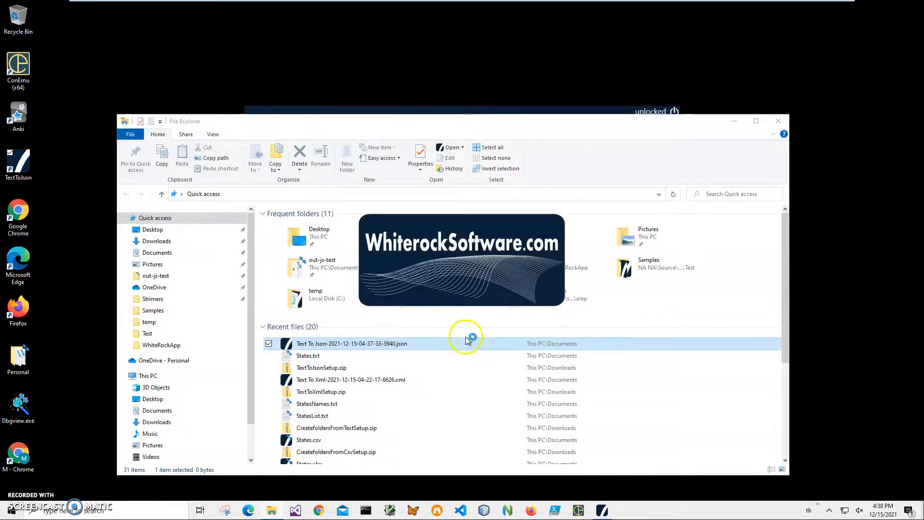
Load the saved JSON as a states grid in Json Viewer and show its Export formats
{"action": "double_click", "coordinate": [351, 343]}
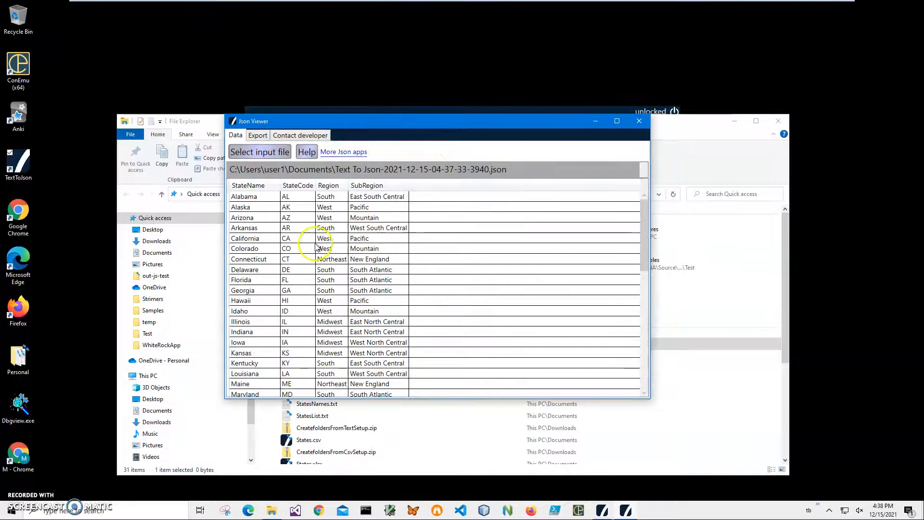
{"action": "scroll", "scroll_direction": "down", "scroll_amount": 3}
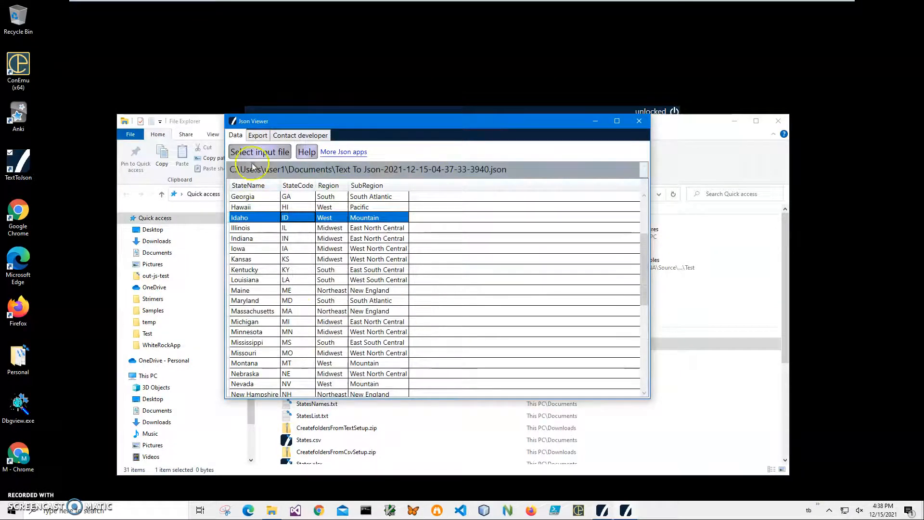
{"action": "left_click", "coordinate": [258, 135]}
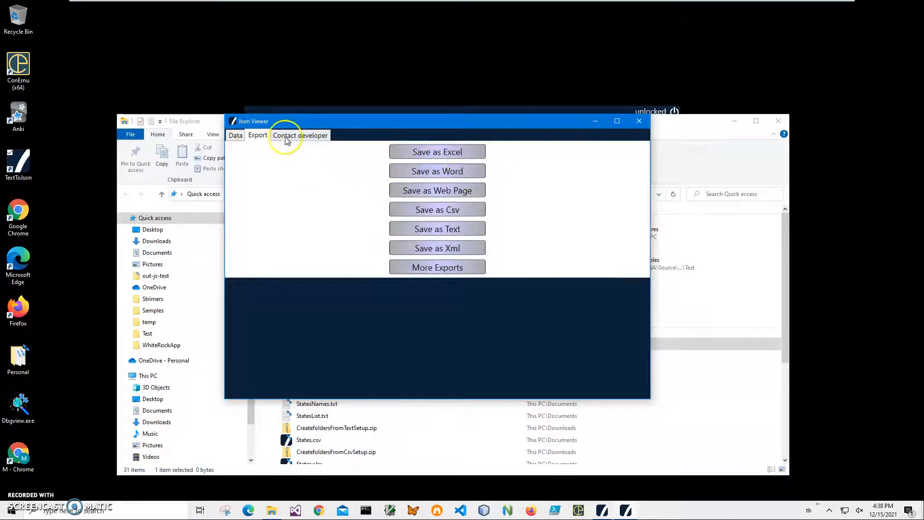